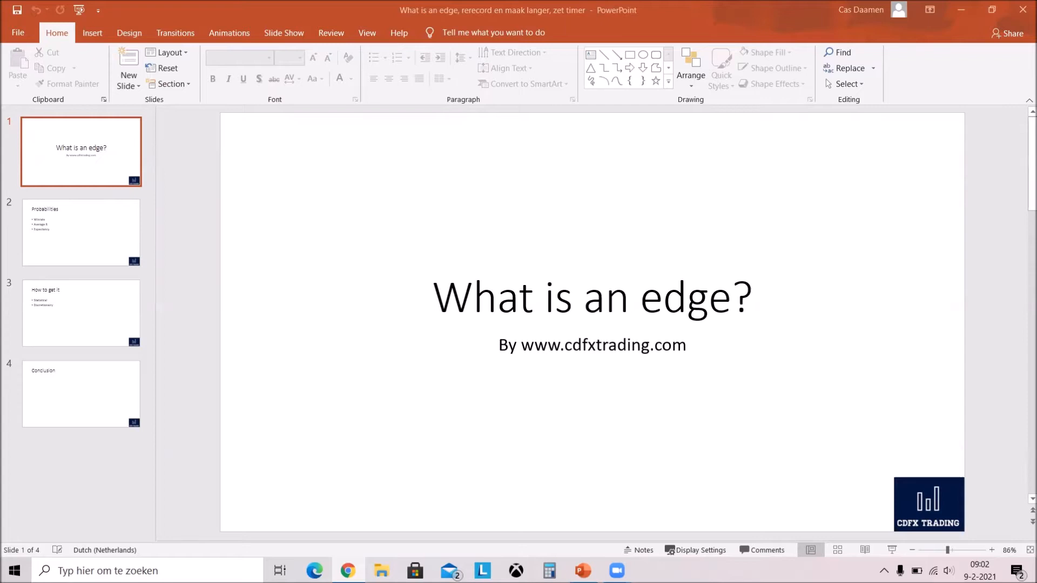
mouse_move(669, 218)
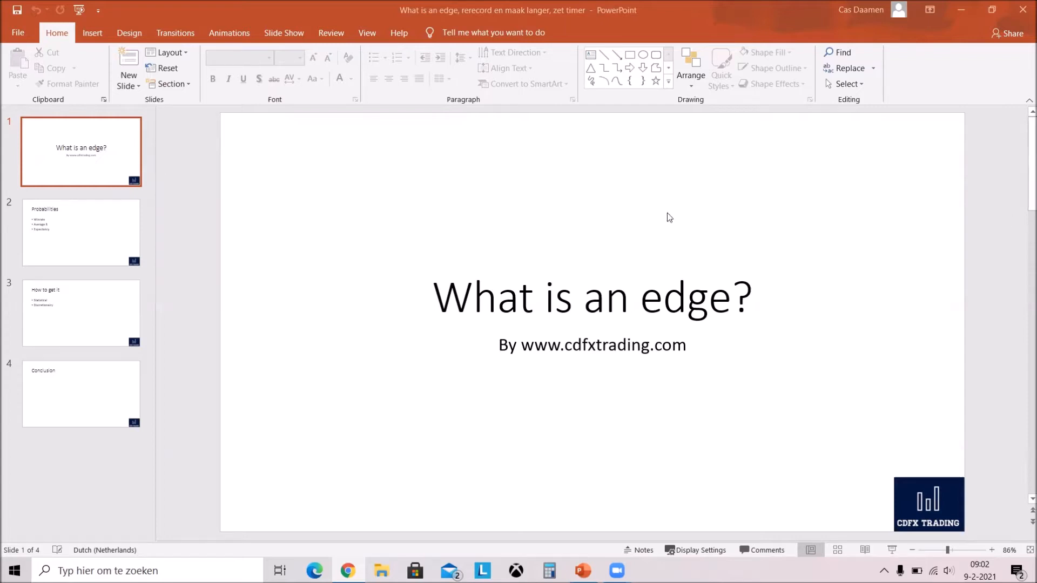
Show the Probabilities slide listing Winrate, Average R and Expectancy.
left_click(81, 231)
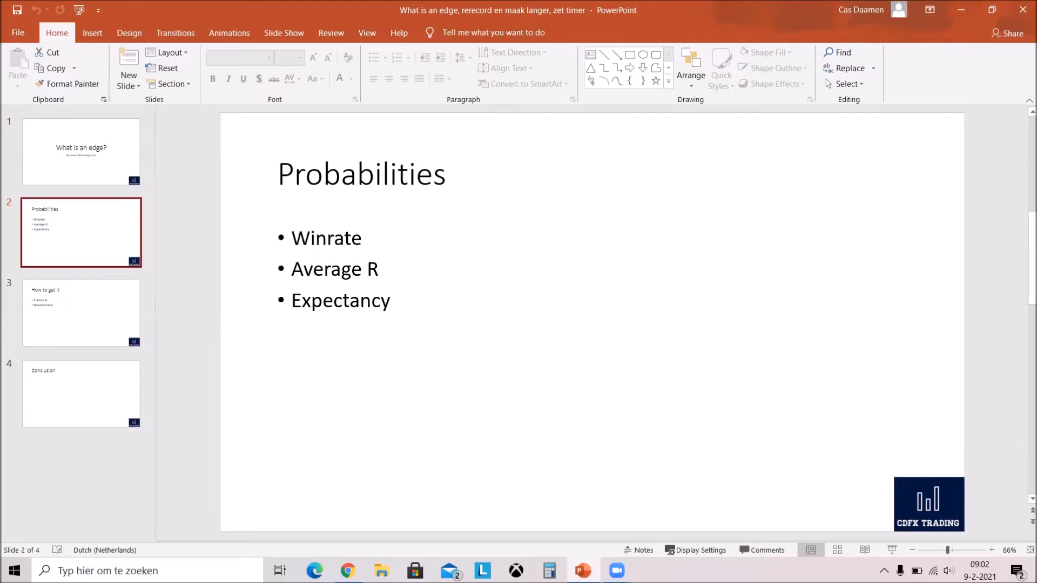
mouse_move(1023, 331)
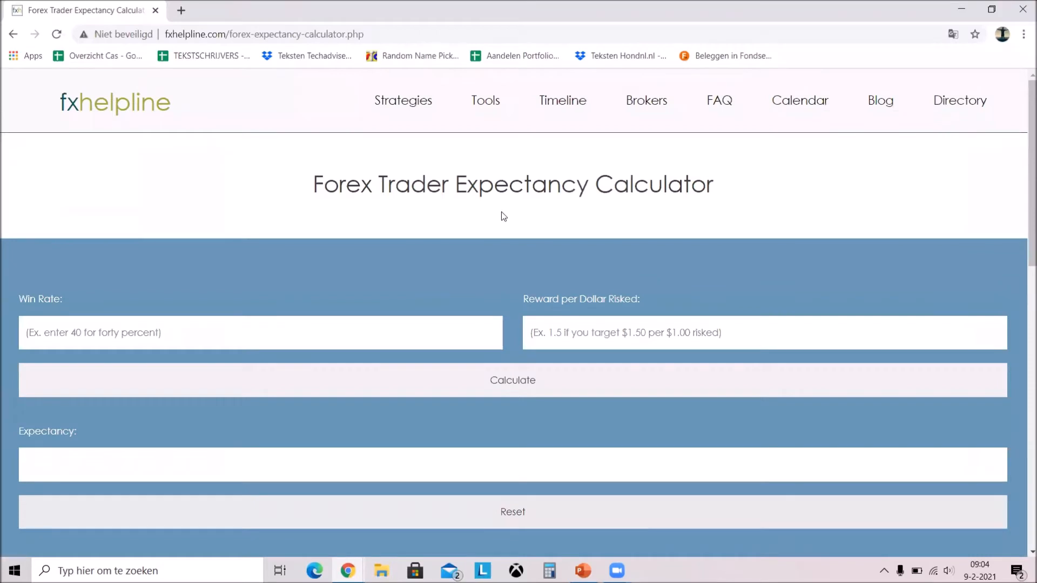
mouse_move(369, 266)
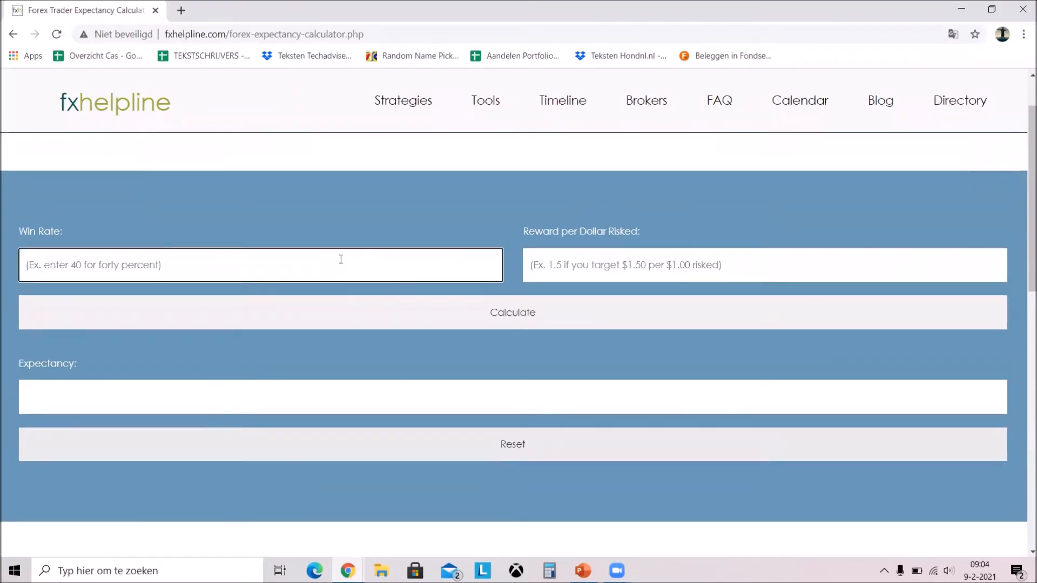
Compute expectancy for win rate 65 / reward 1.2, then 55 / reward 1 giving 0.10.
type("65")
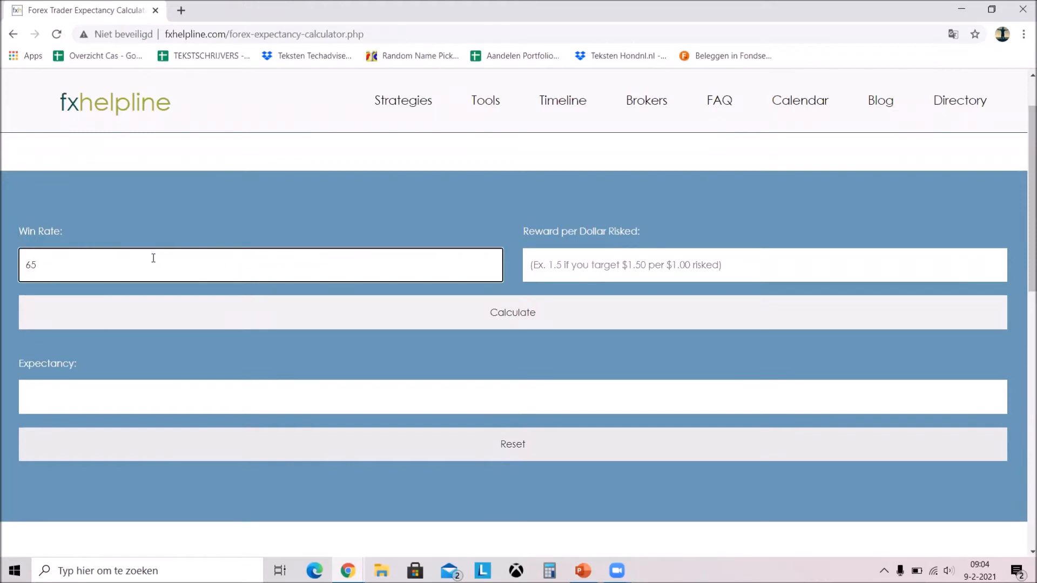
mouse_move(554, 250)
type("1.2")
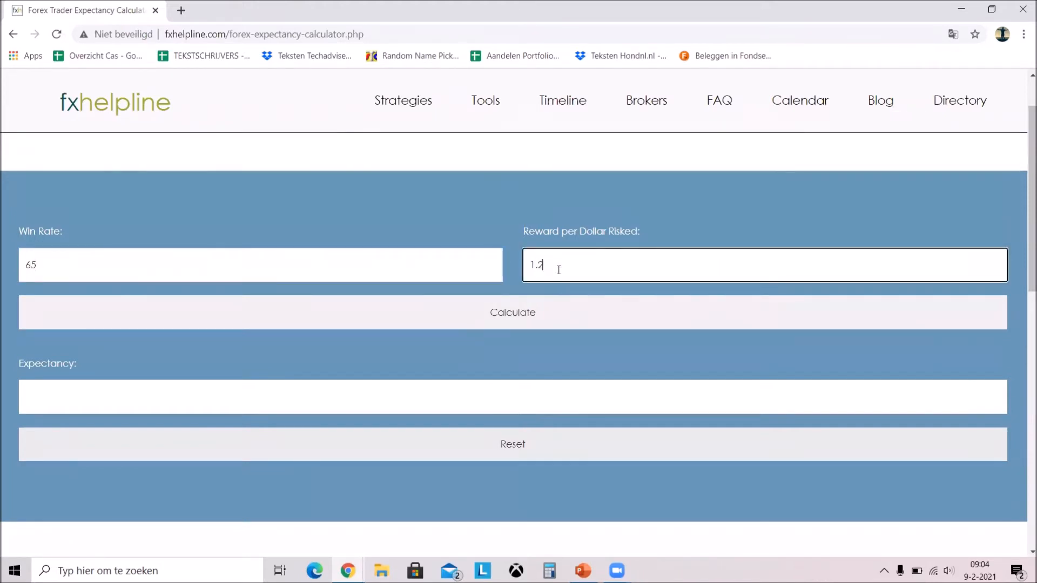
mouse_move(744, 307)
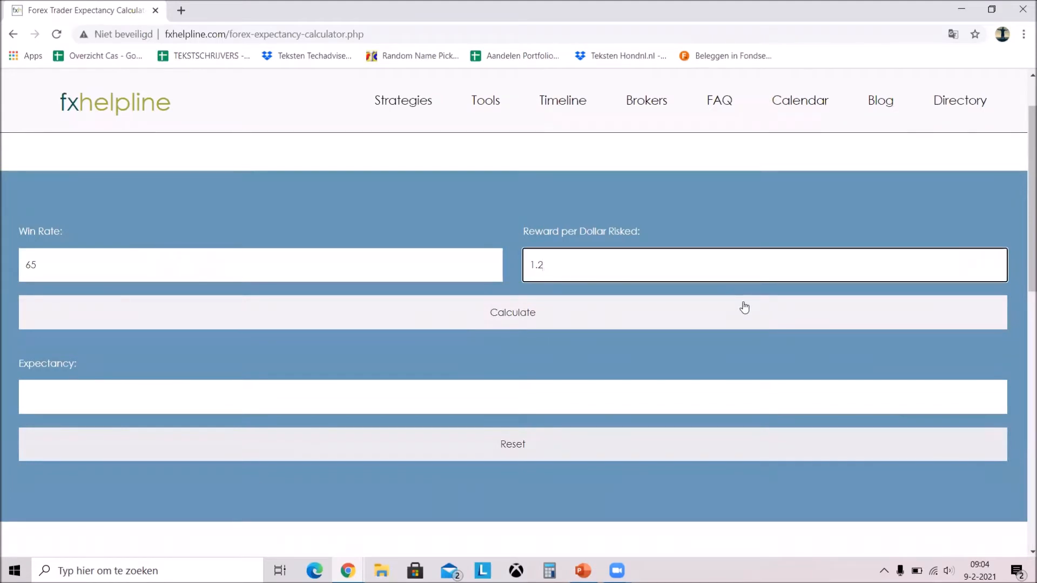
mouse_move(551, 252)
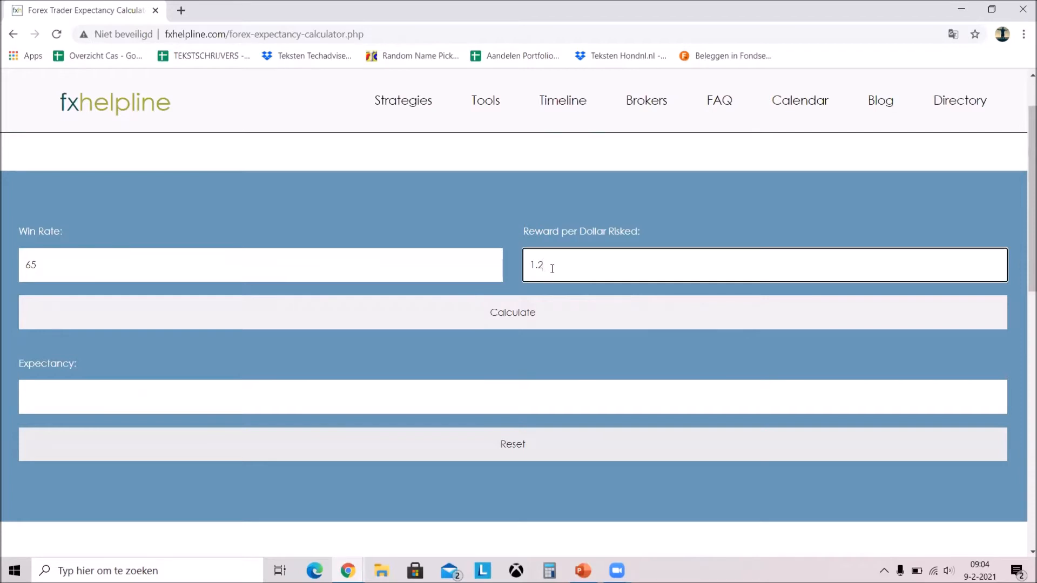
left_click(512, 312)
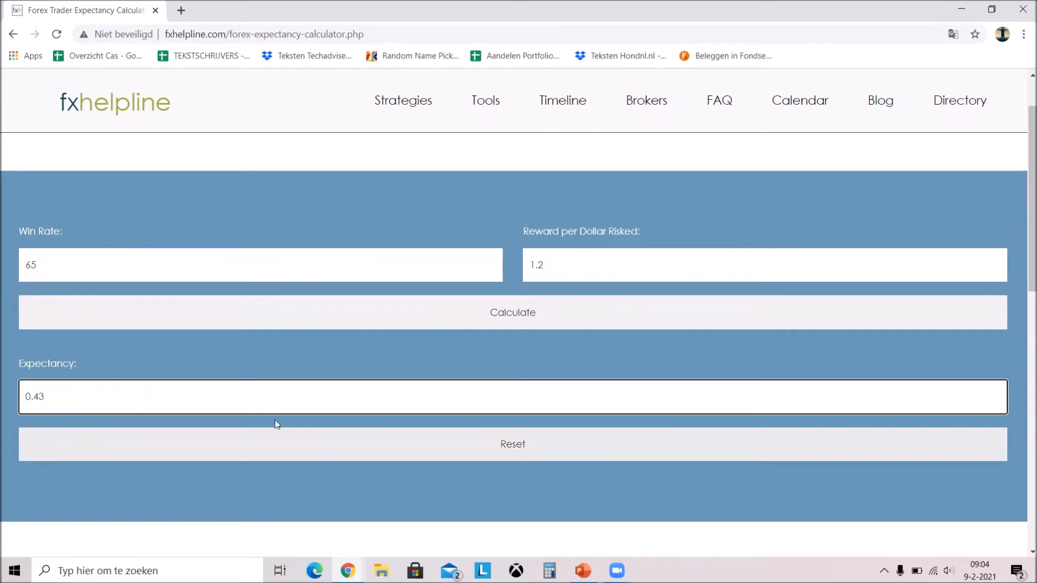
mouse_move(693, 393)
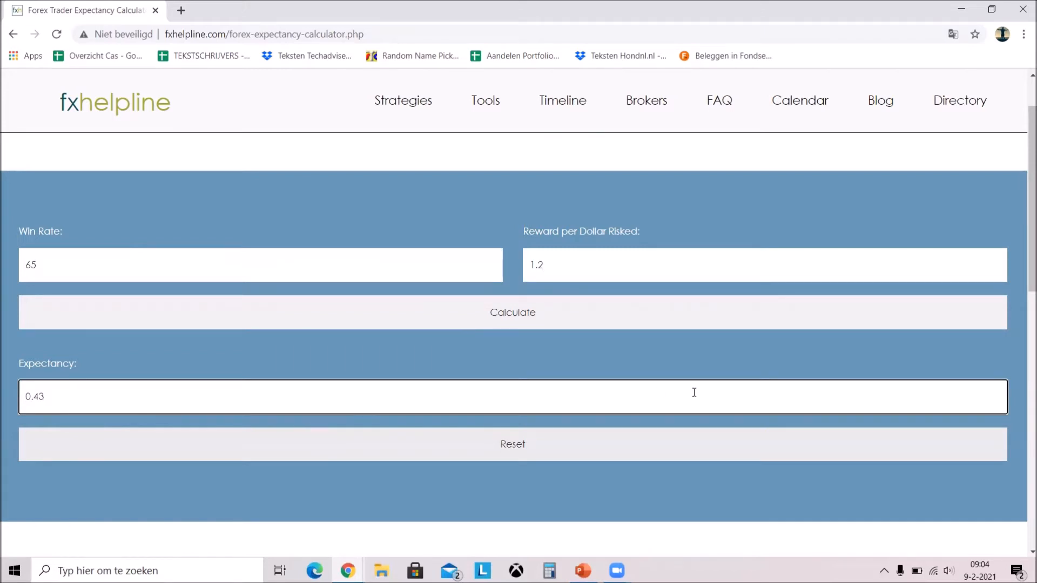
mouse_move(141, 287)
type("55")
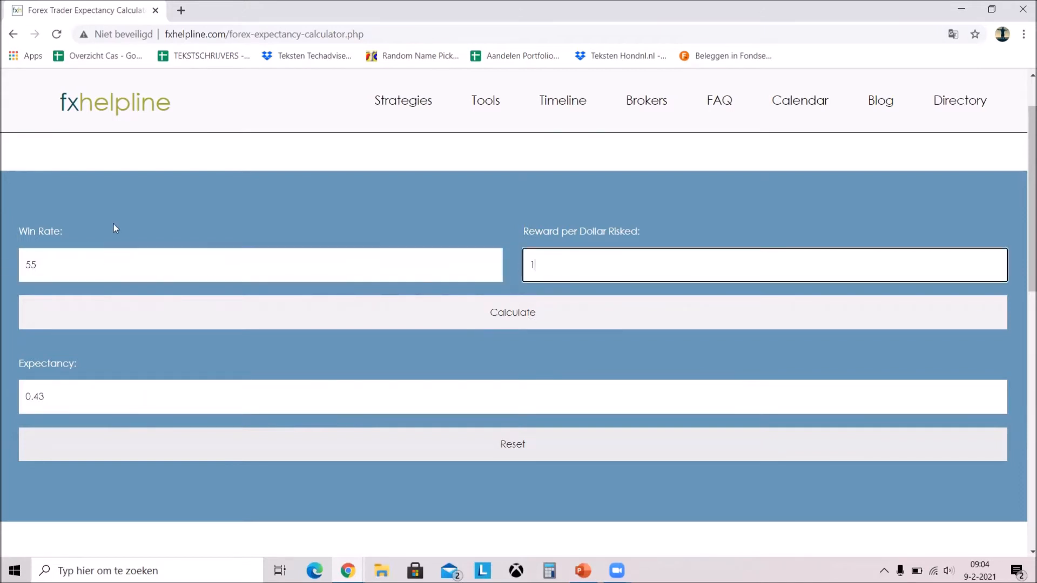
left_click(512, 312)
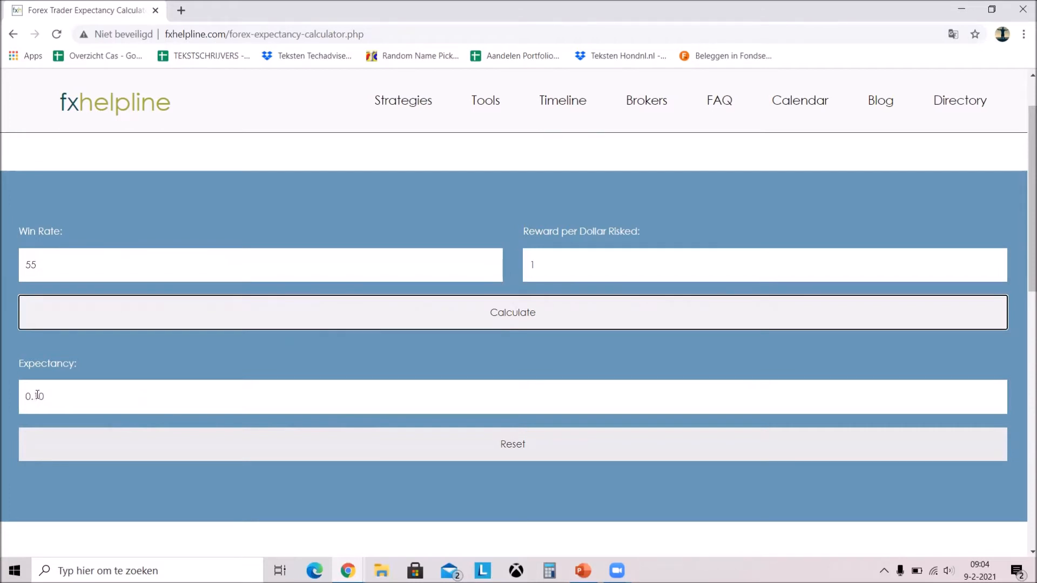
mouse_move(588, 321)
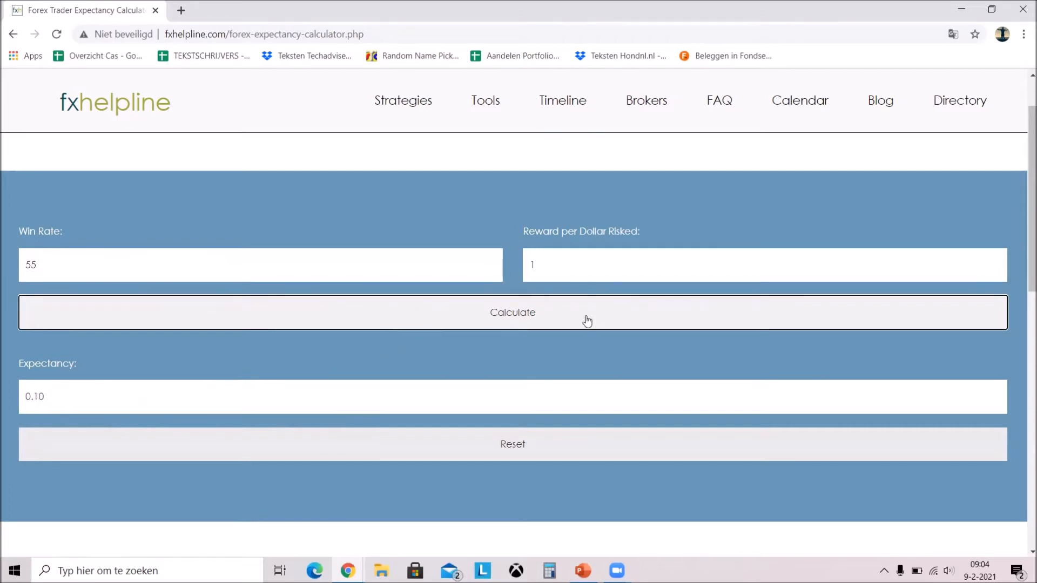
mouse_move(557, 249)
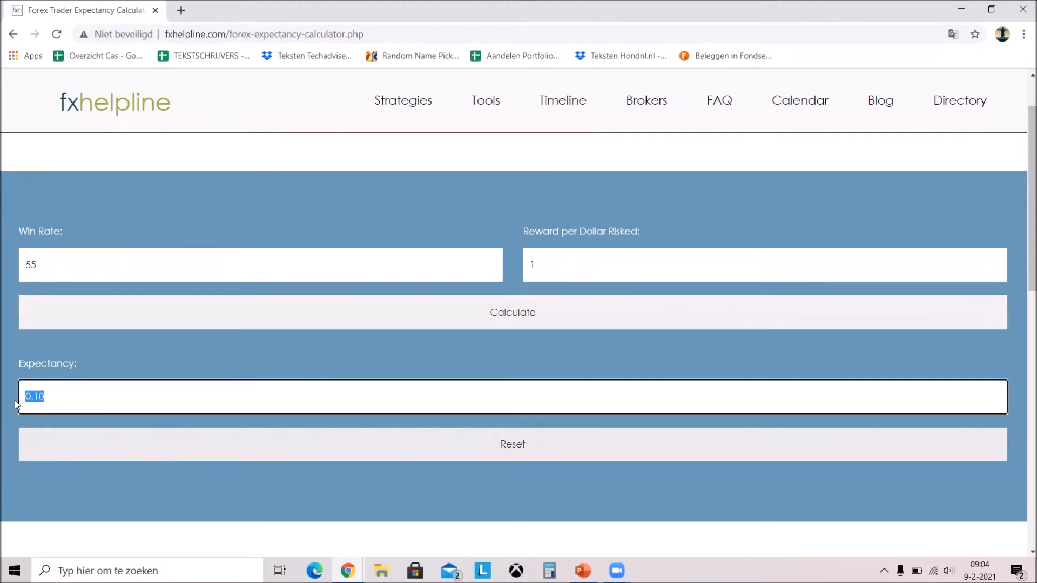
left_click(35, 396)
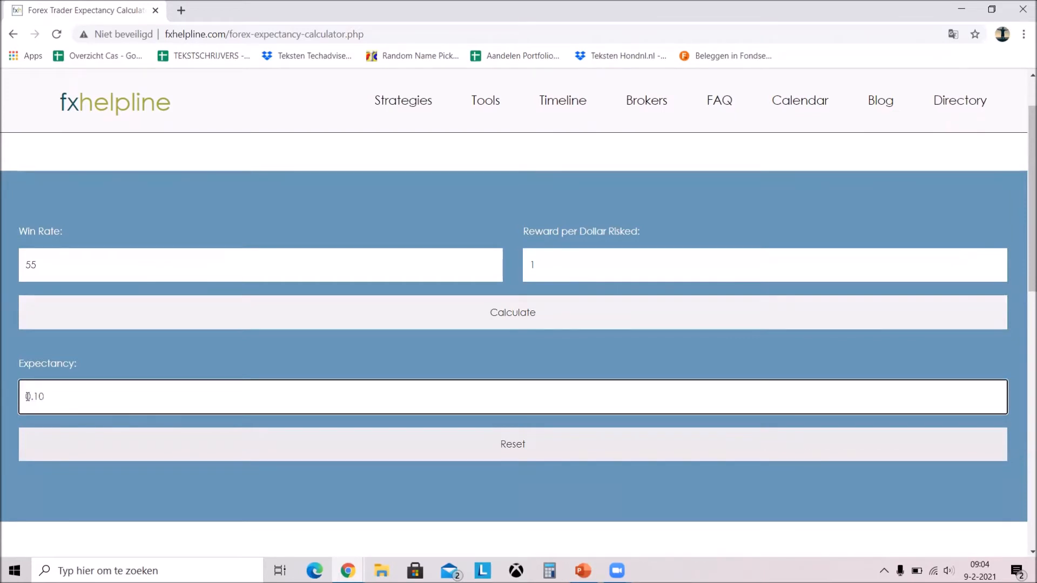
mouse_move(585, 339)
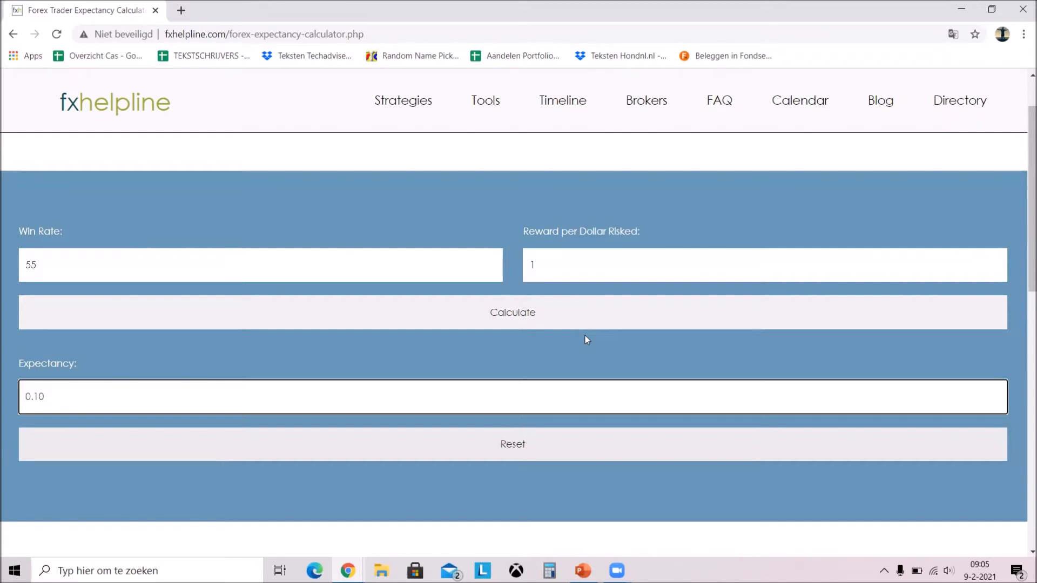
mouse_move(508, 139)
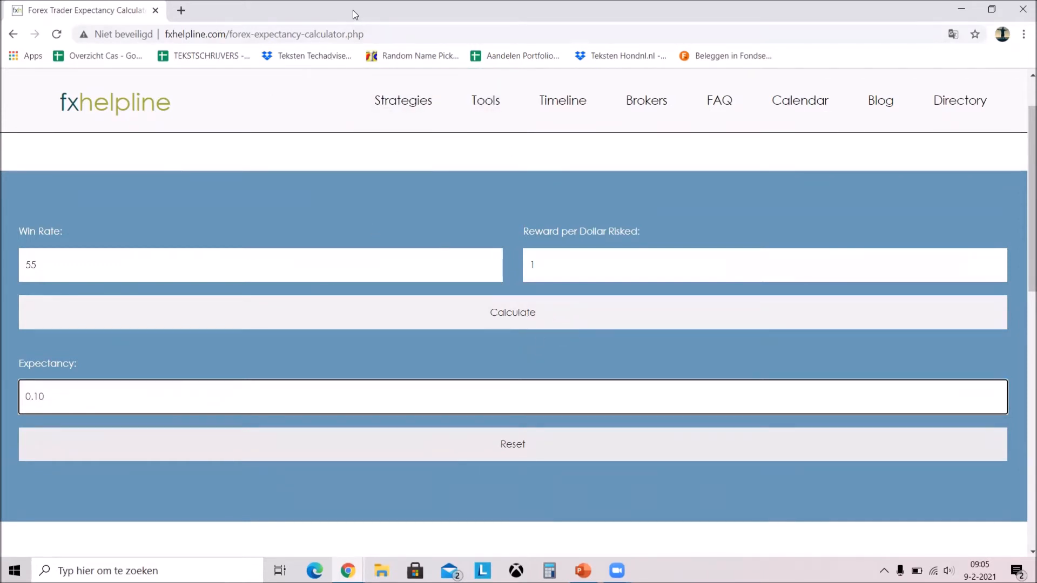
mouse_move(244, 18)
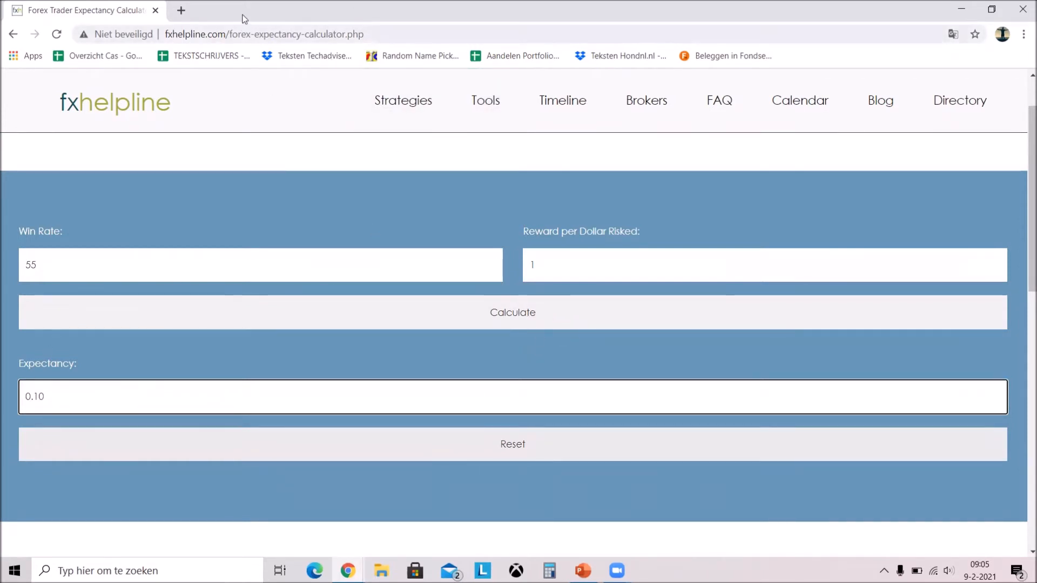
Return from the browser to the presentation on the Probabilities slide.
left_click(581, 571)
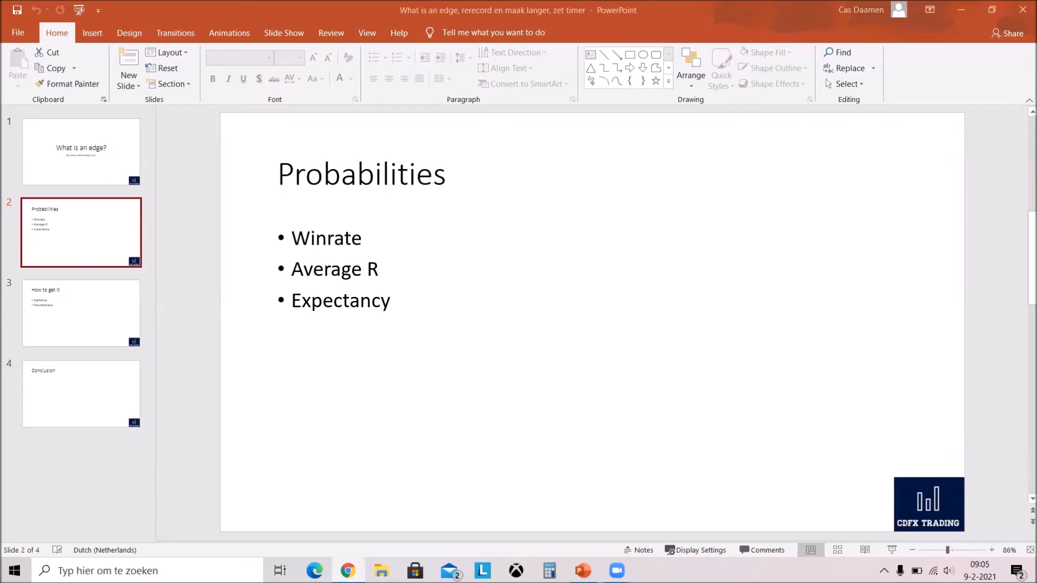
mouse_move(640, 72)
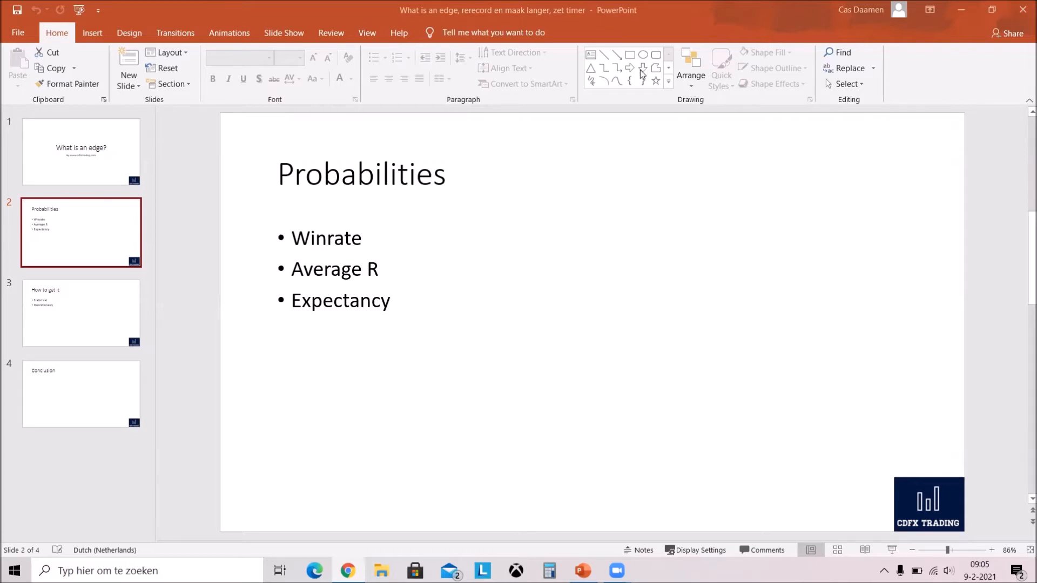
mouse_move(441, 304)
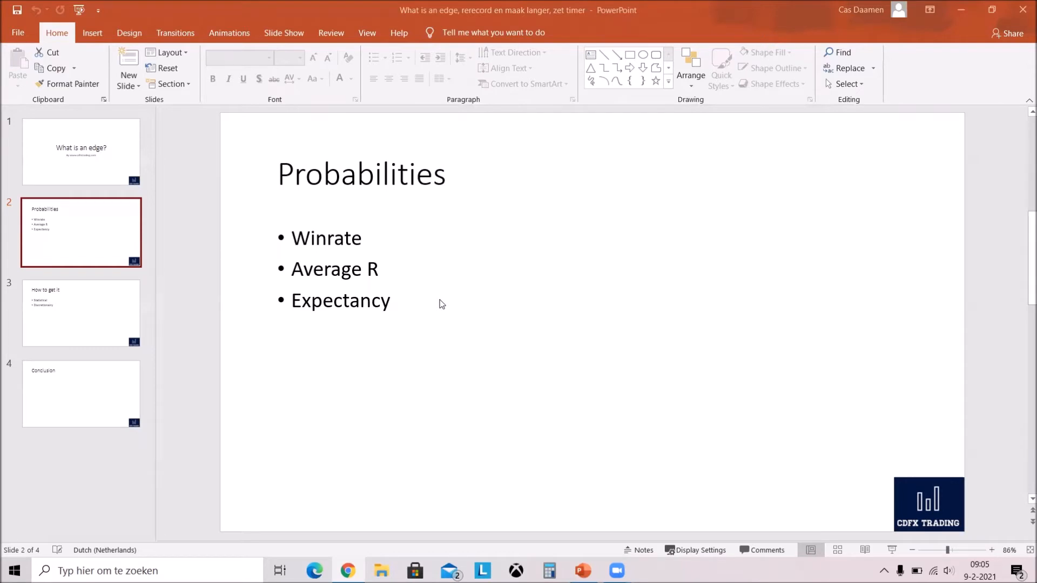
mouse_move(430, 266)
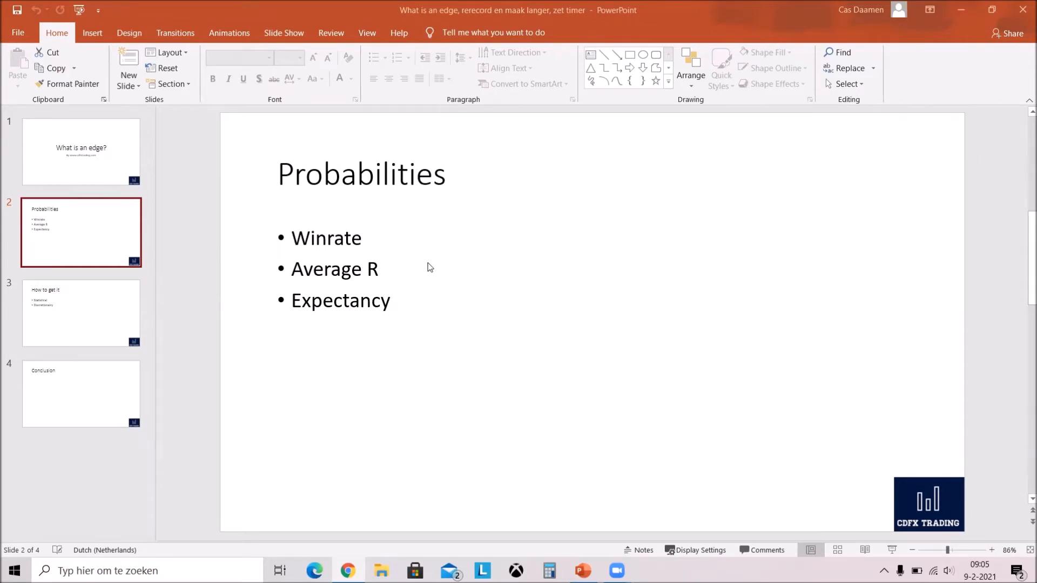
Move through the 'How to get it' slide to the empty Conclusion slide.
left_click(81, 312)
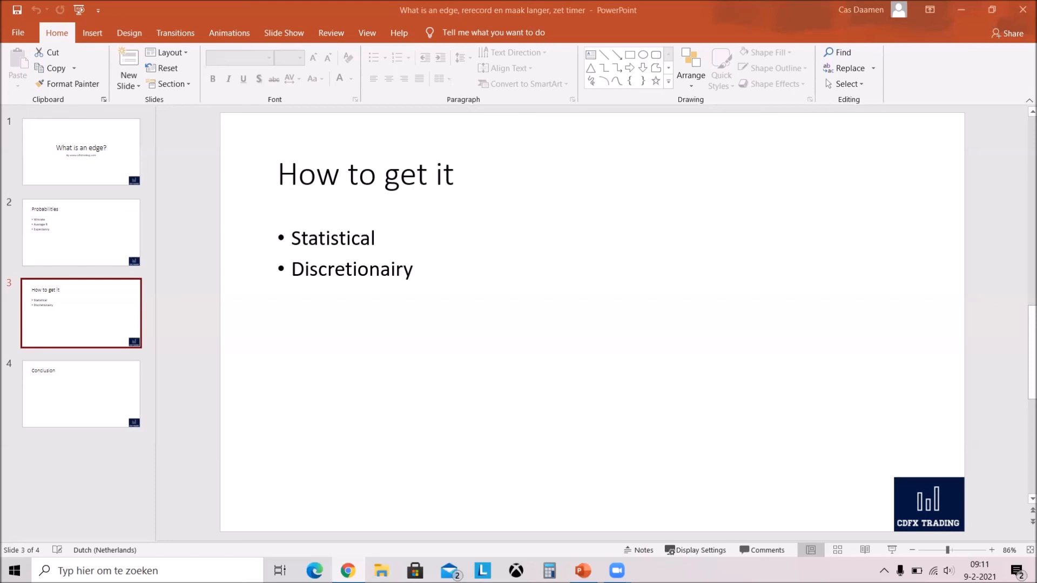
mouse_move(50, 394)
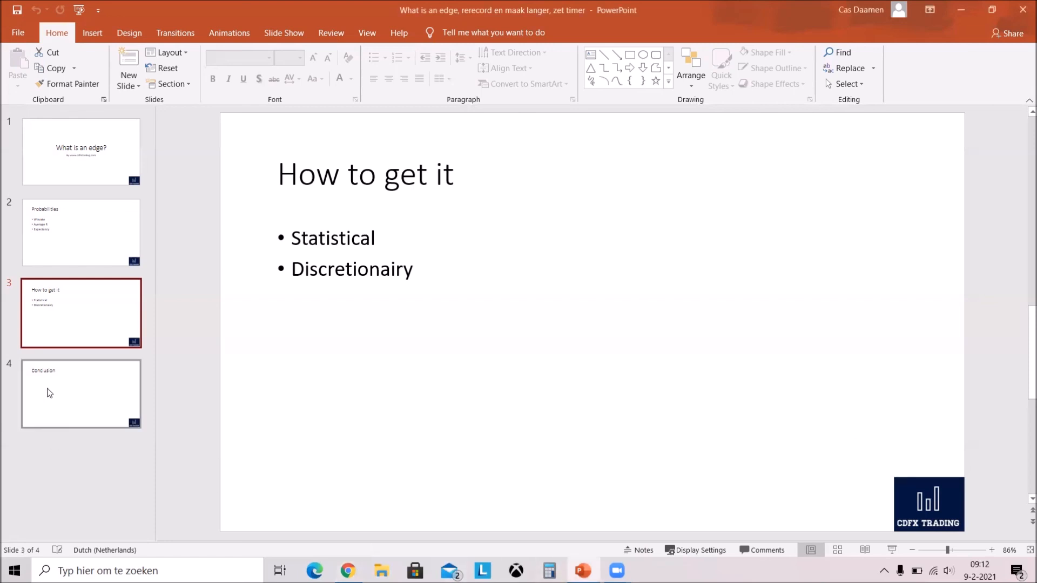
left_click(81, 394)
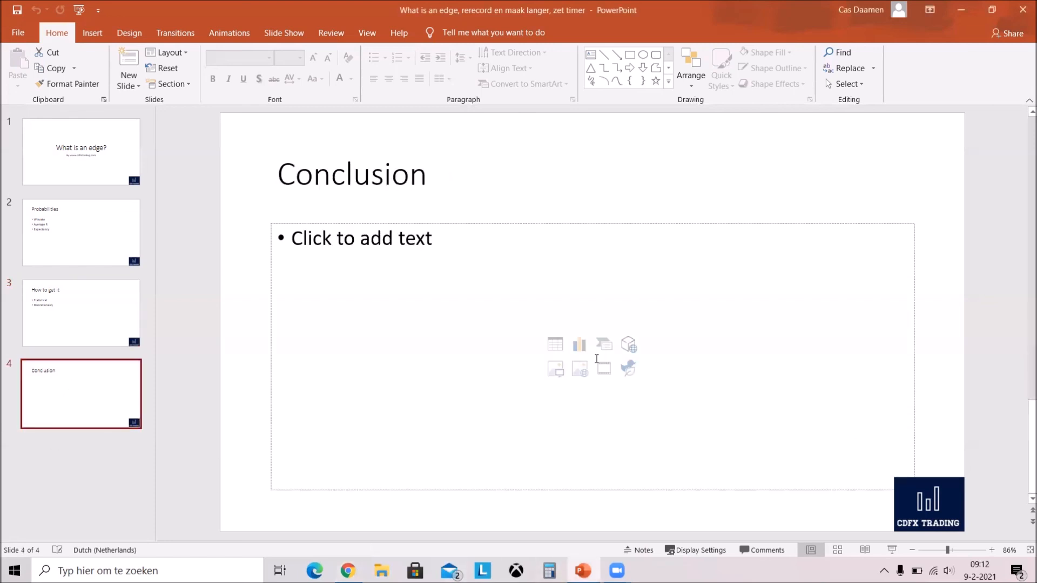